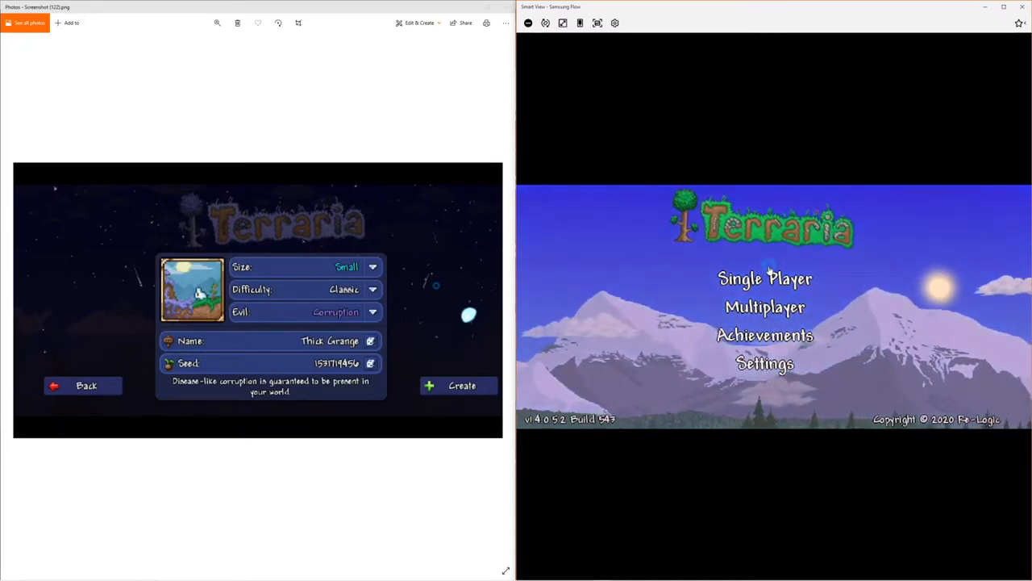
Choose Single Player in the mirrored Terraria menu to reach the world list.
left_click(764, 278)
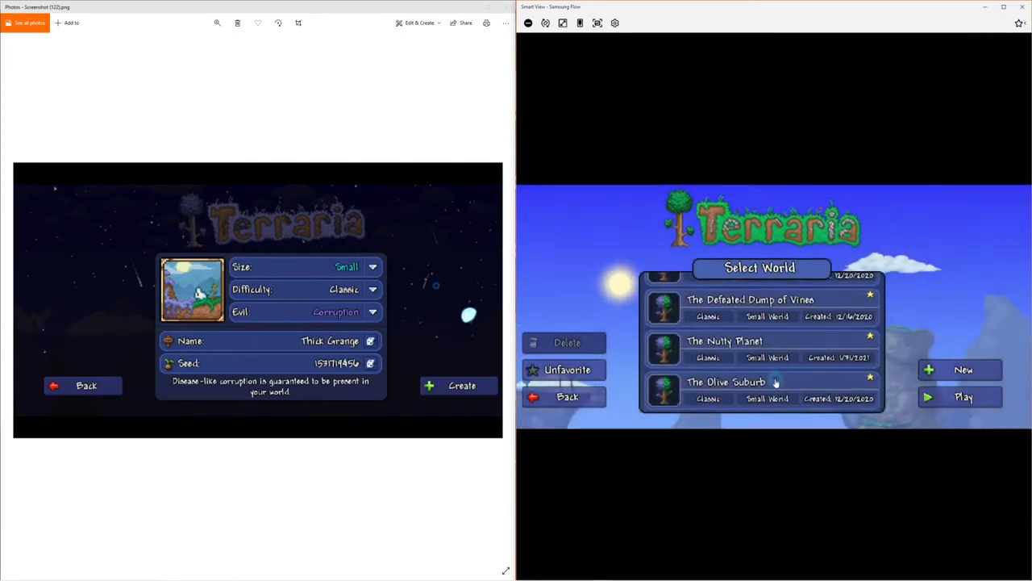
Scroll down the saved worlds and play 'Anklet Seed'.
scroll("down", 3)
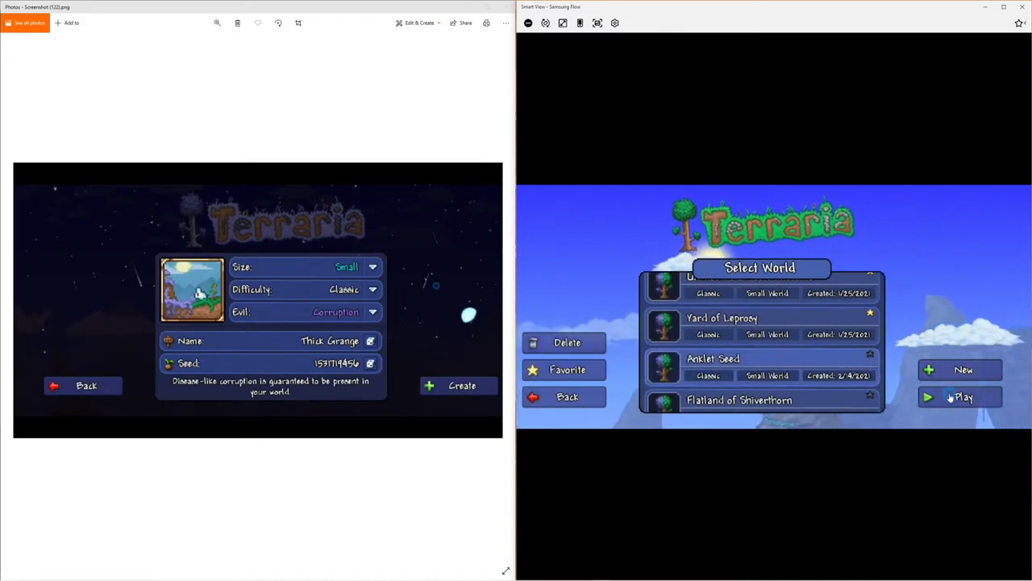
left_click(959, 396)
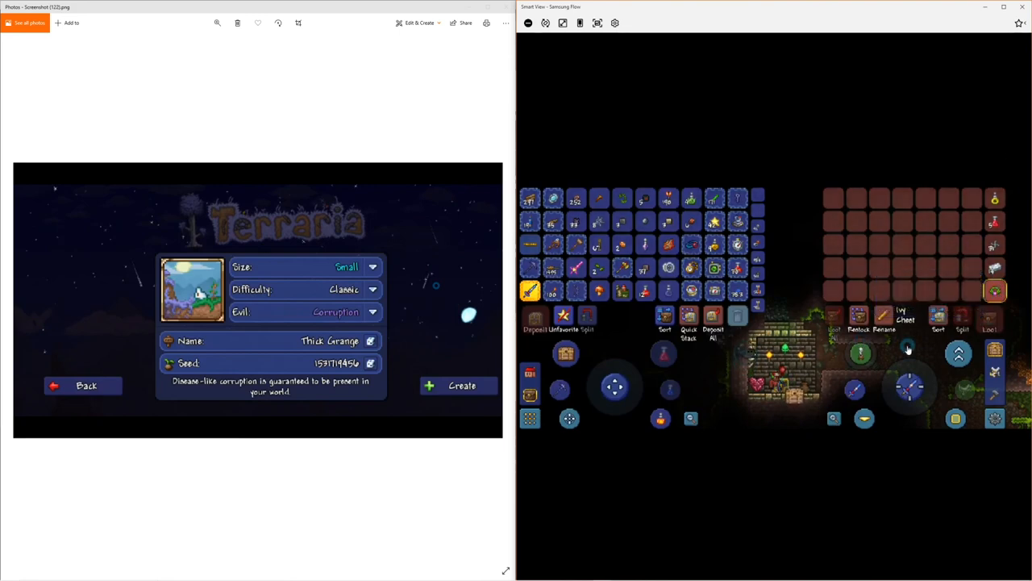
mouse_move(802, 302)
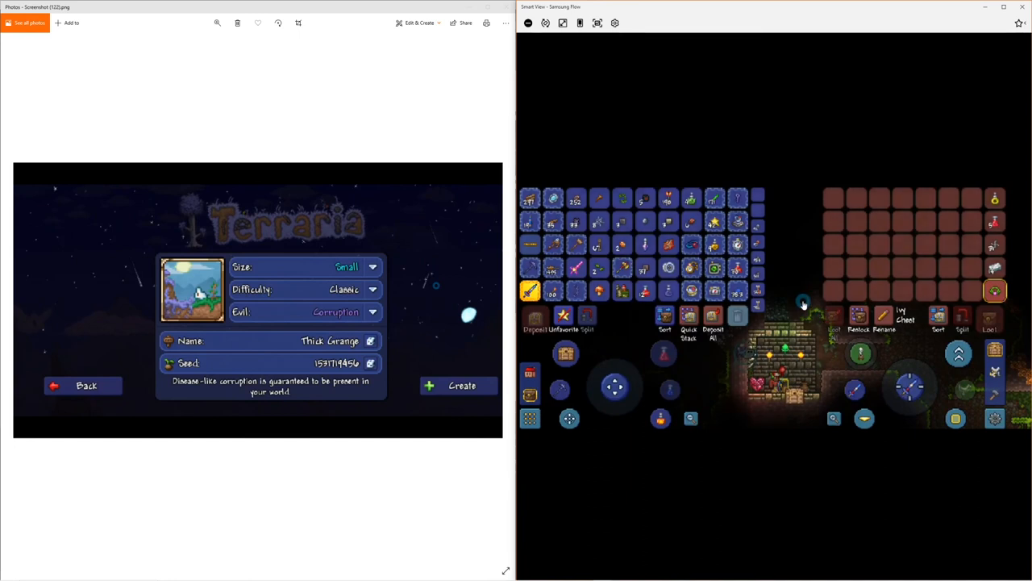